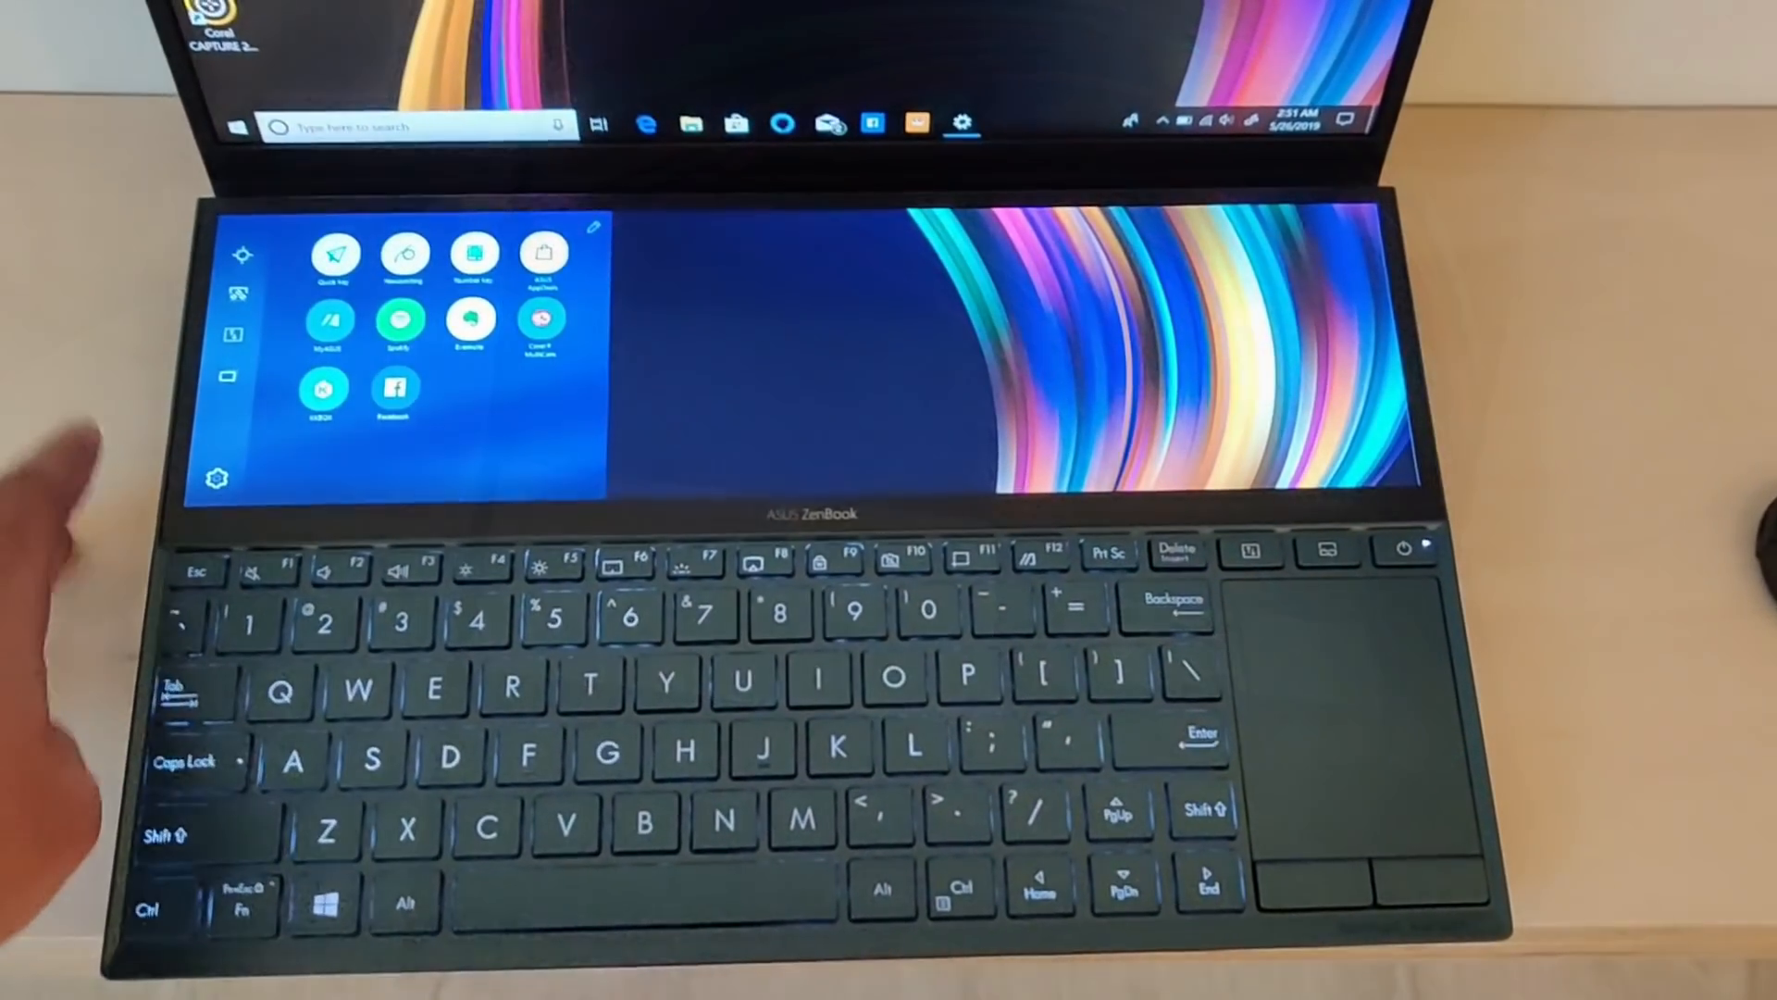
Open the ScreenPad Plus launcher settings from the gear icon
{"action": "left_click", "coordinate": [216, 478]}
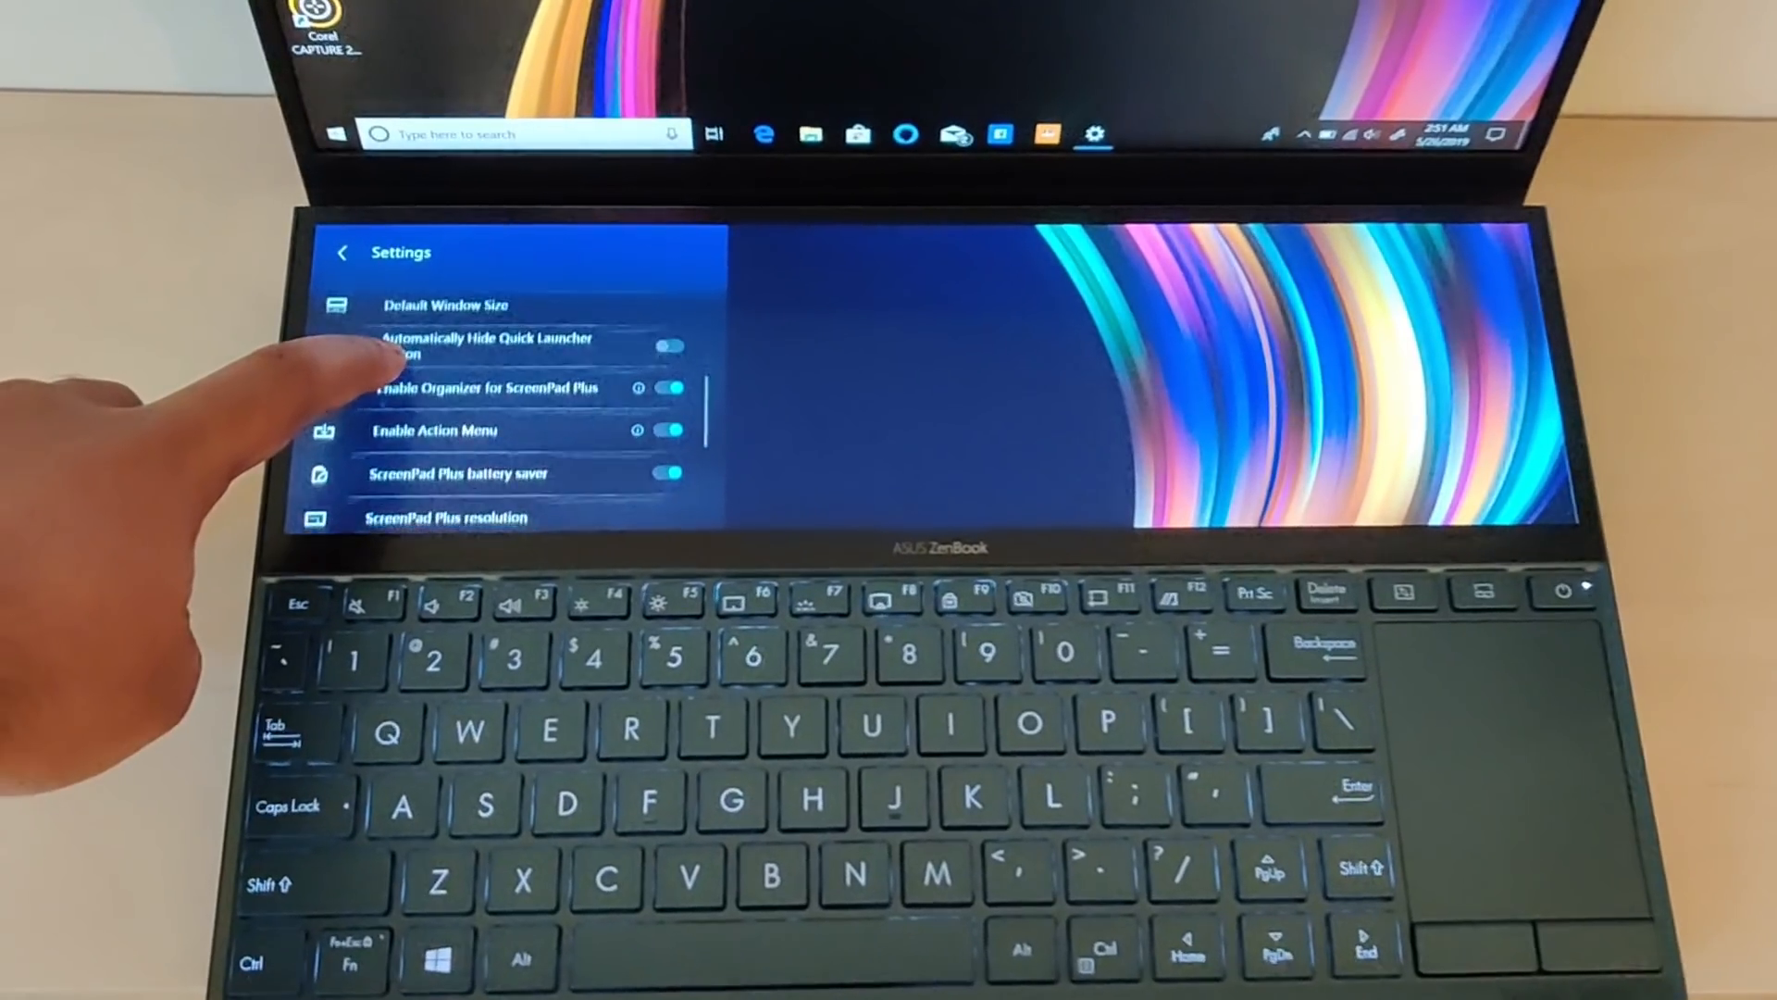
Scroll the settings to Learn more and Quick guide, then return to the app launcher
{"action": "scroll", "scroll_direction": "down", "scroll_amount": 3}
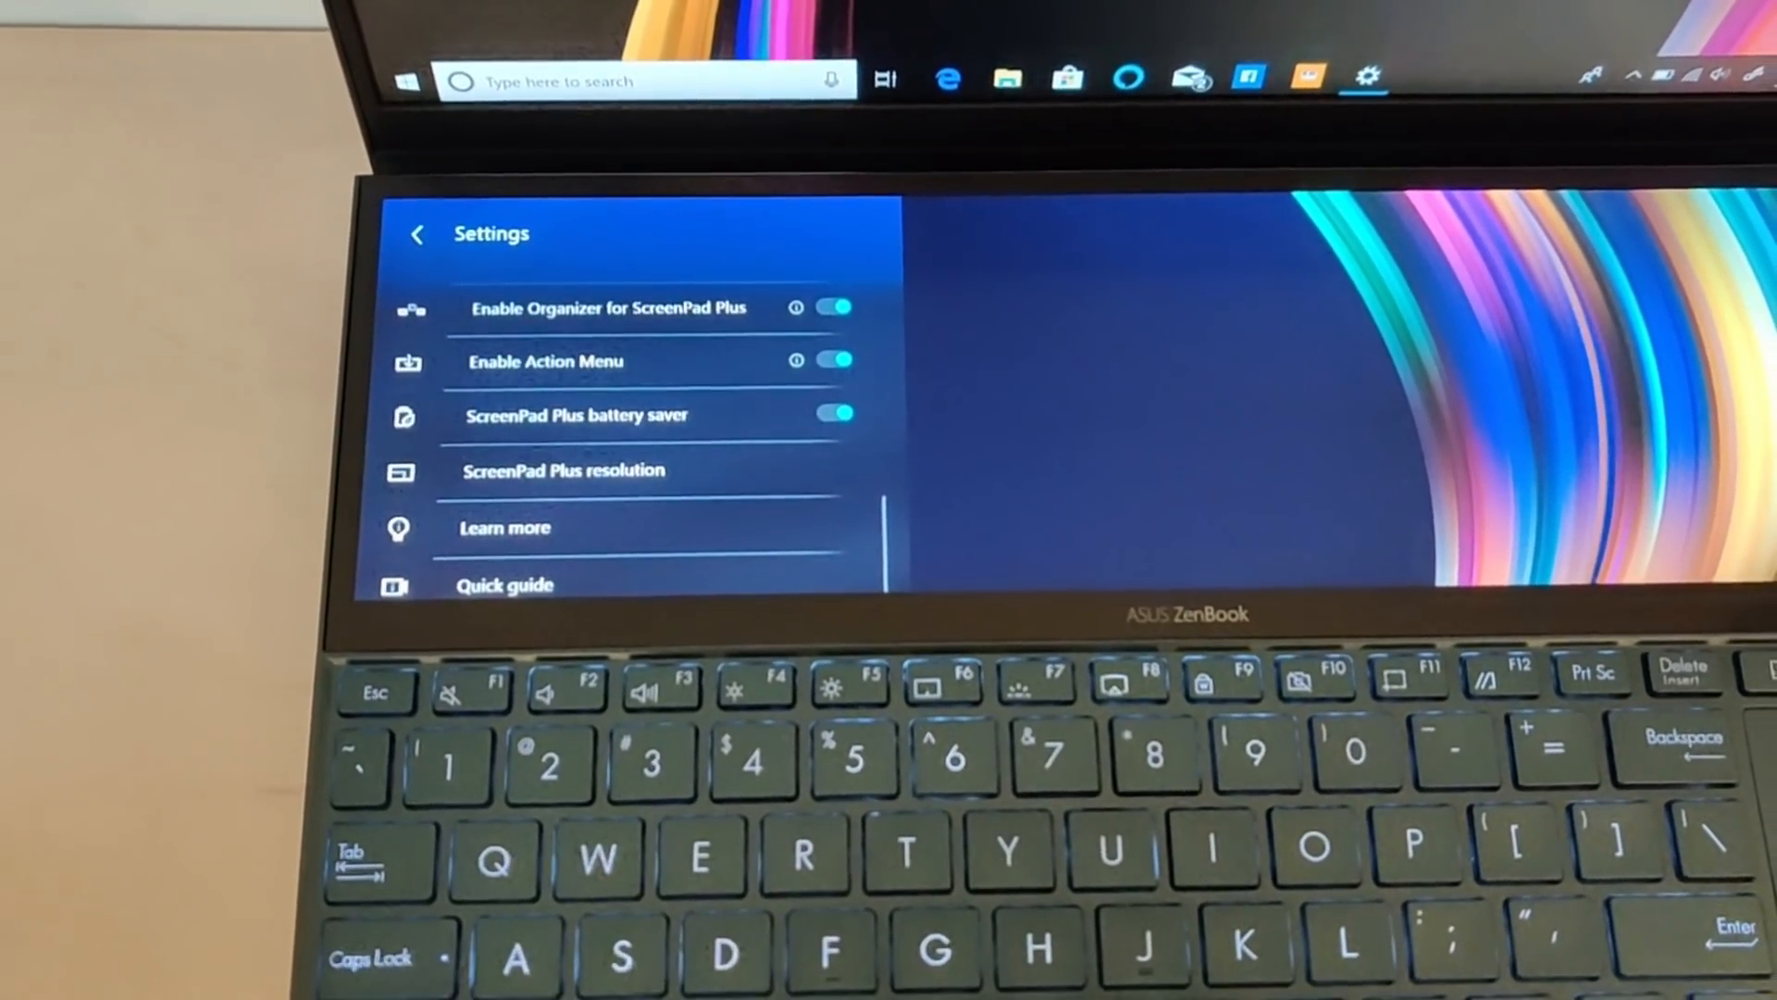
{"action": "left_click", "coordinate": [419, 233]}
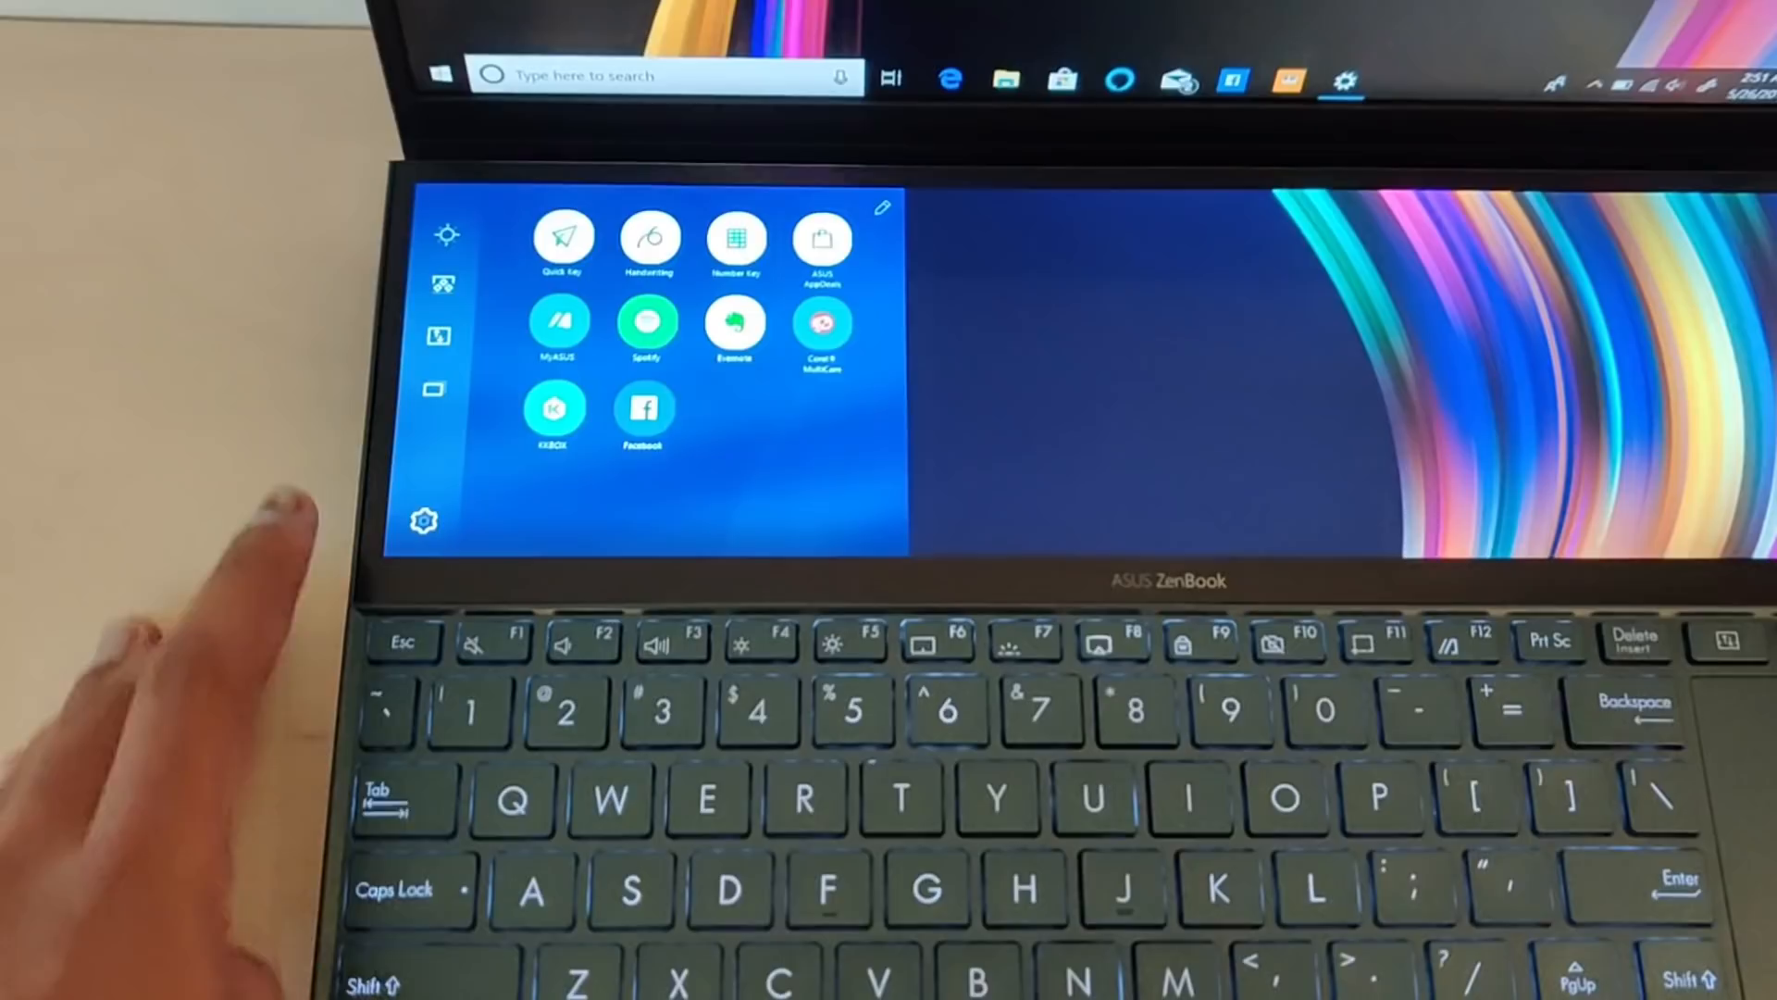